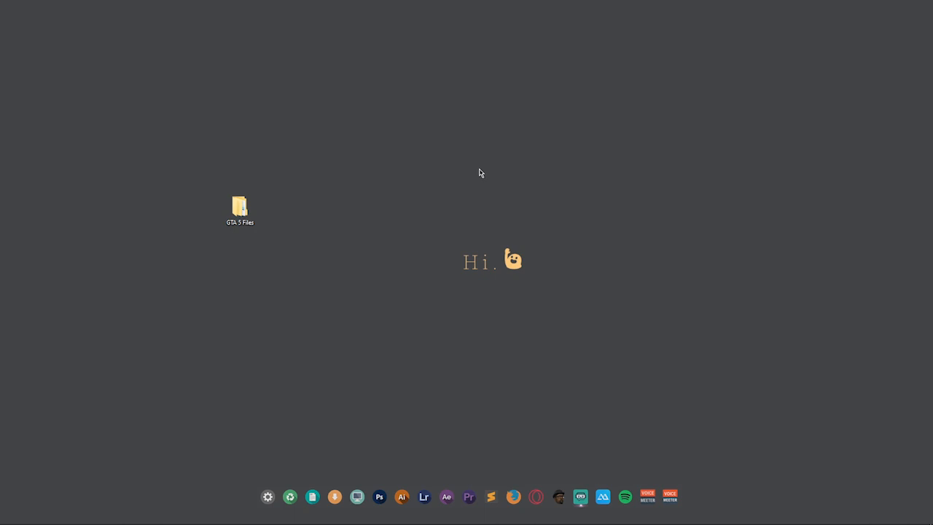
pyautogui.moveTo(387, 298)
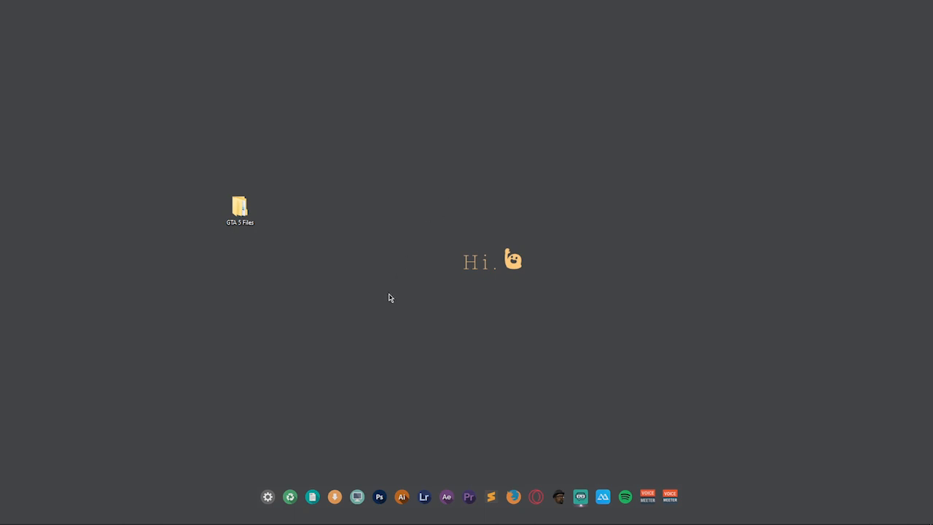
pyautogui.moveTo(92, 511)
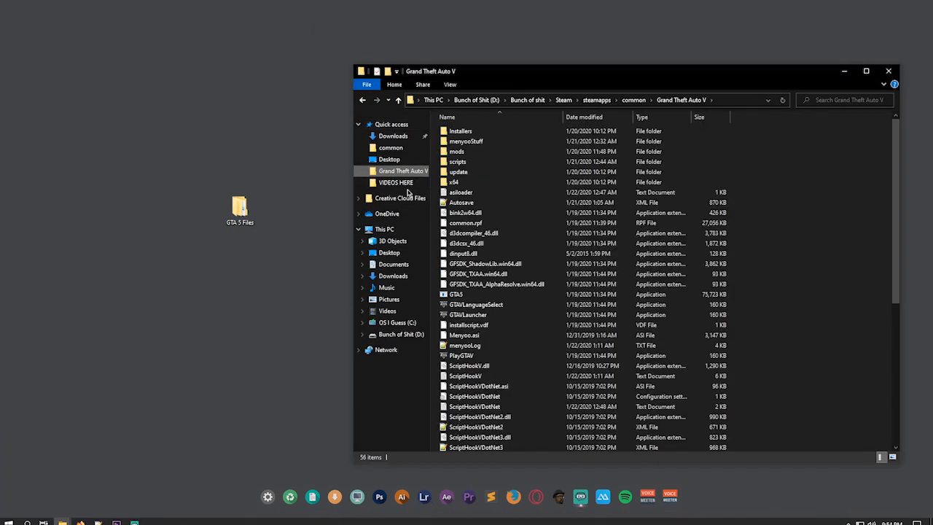
# Go up to the Steam common folder and select the Grand Theft Auto V folder.
pyautogui.click(633, 100)
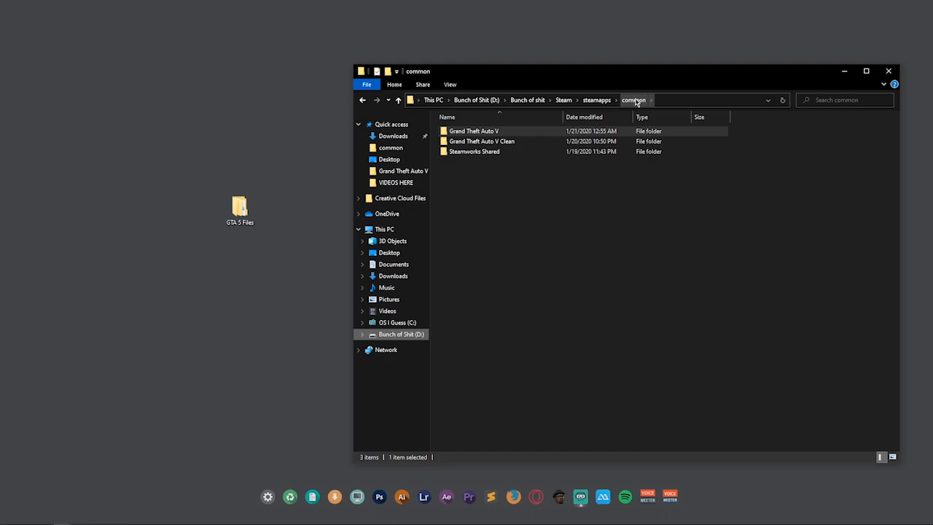
pyautogui.moveTo(634, 102)
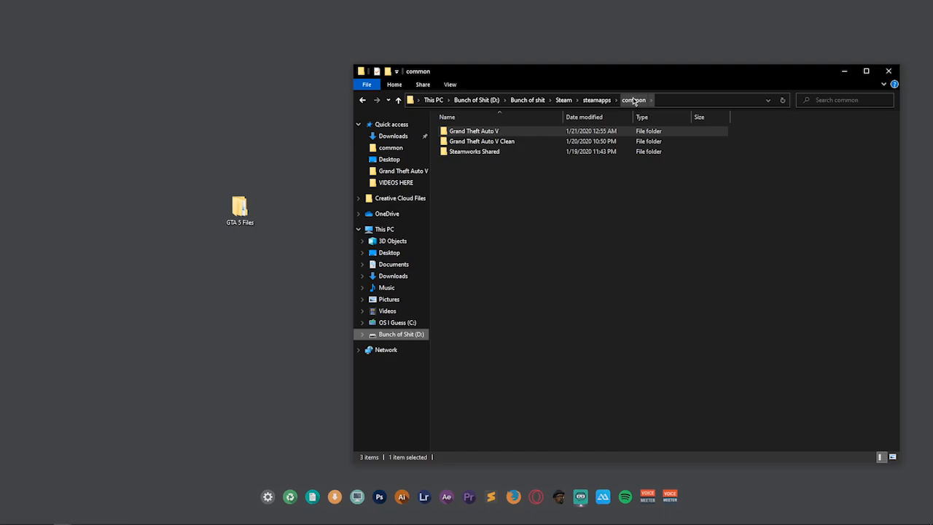
pyautogui.moveTo(638, 99)
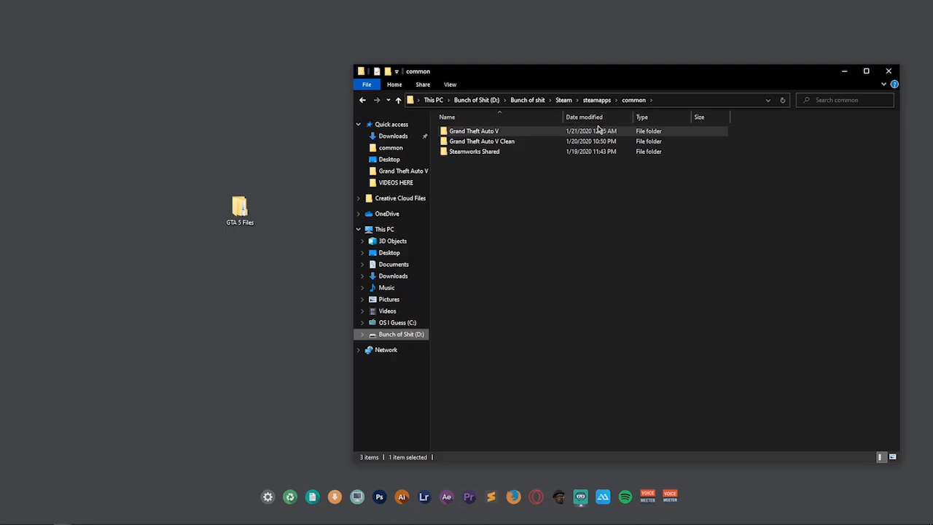
pyautogui.moveTo(474, 131)
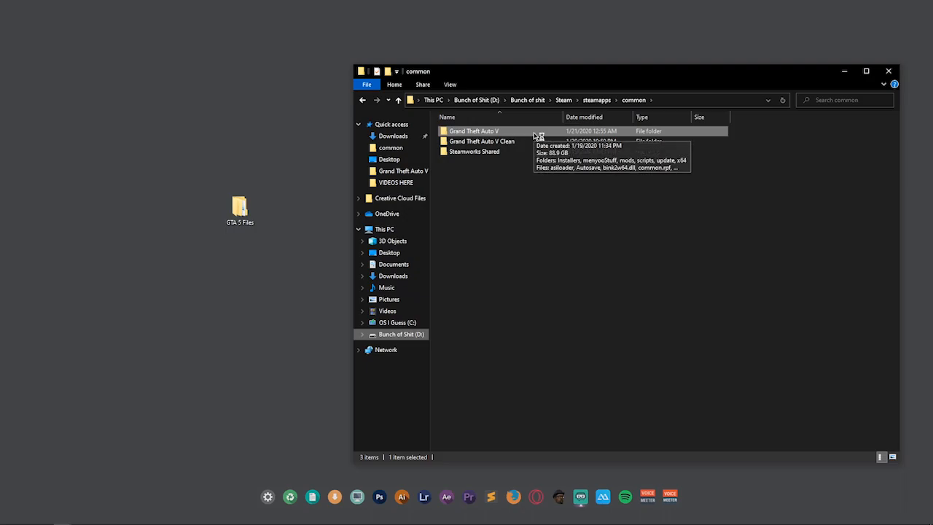
pyautogui.moveTo(533, 135)
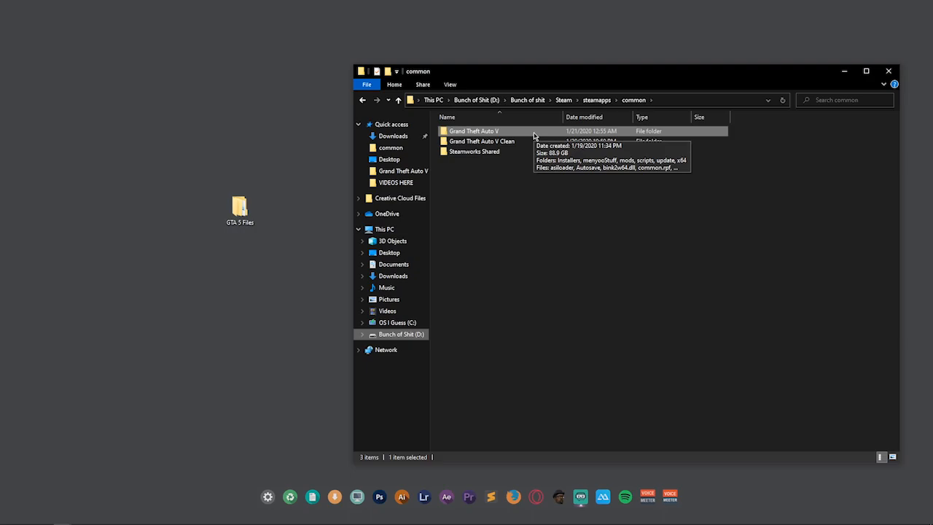
pyautogui.click(480, 140)
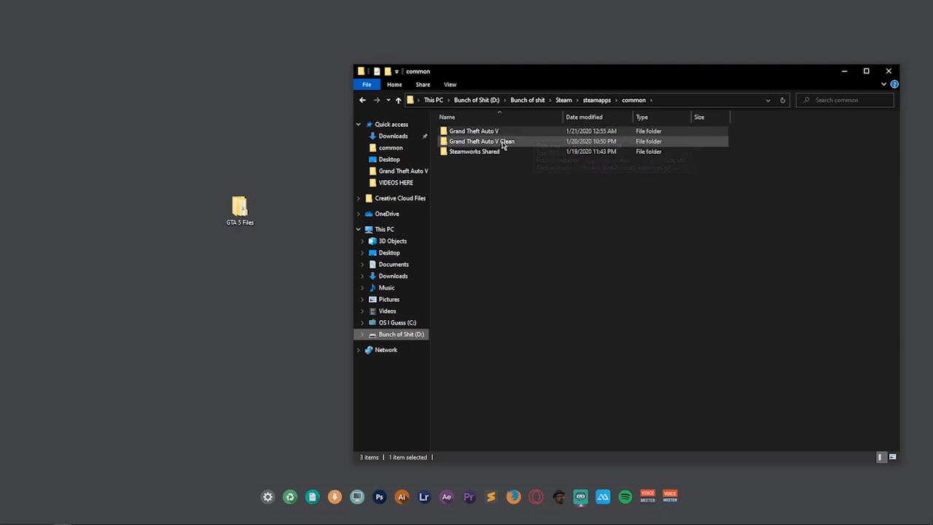
pyautogui.moveTo(481, 141)
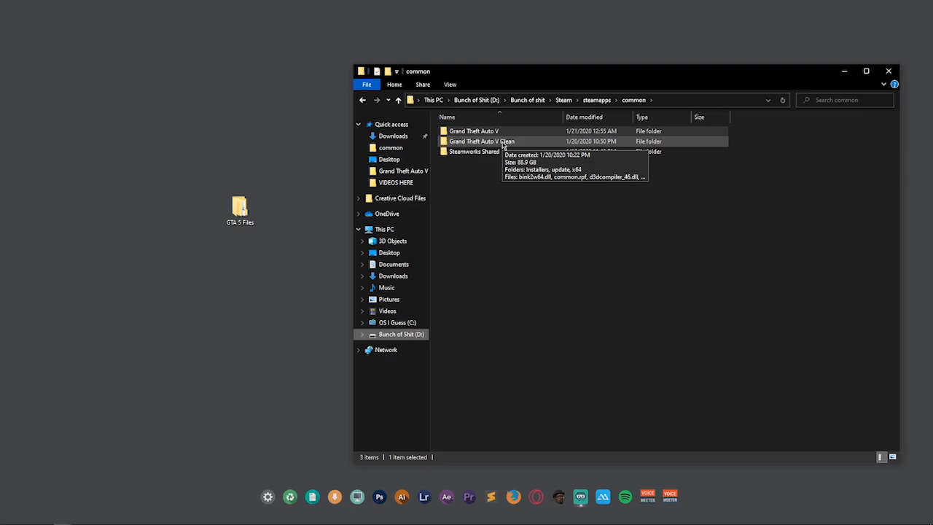
# Rename the game folders to 'Grand Theft Auto V Modded' and 'Grand Theft Auto V Clean'.
pyautogui.click(475, 131)
pyautogui.write(' Modded')
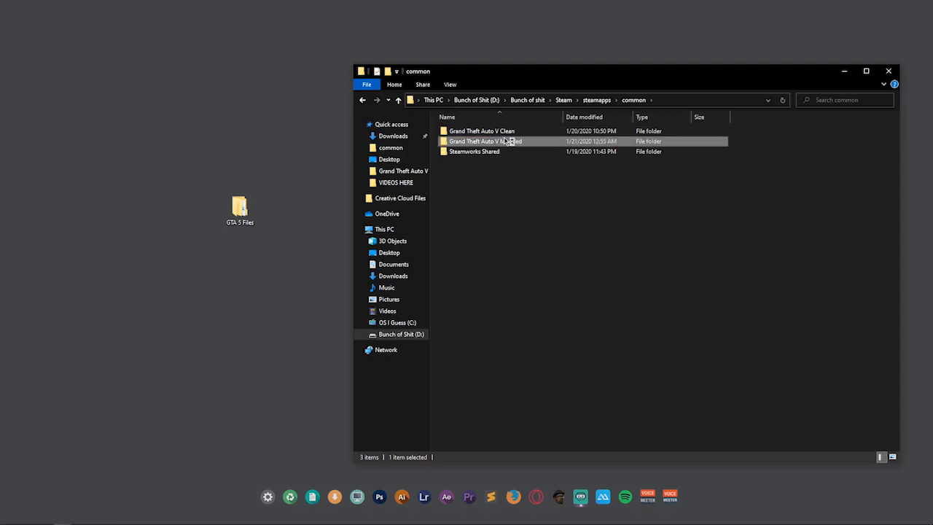
pyautogui.click(481, 131)
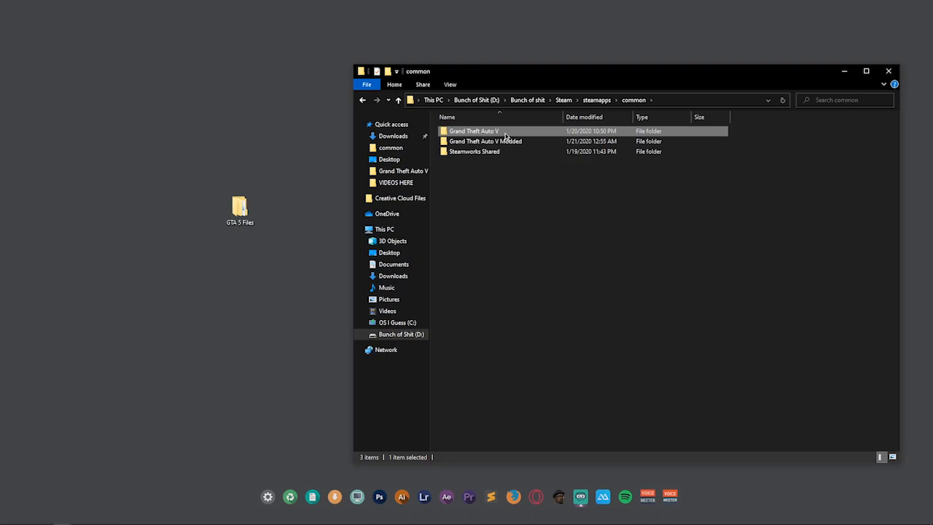
pyautogui.click(475, 150)
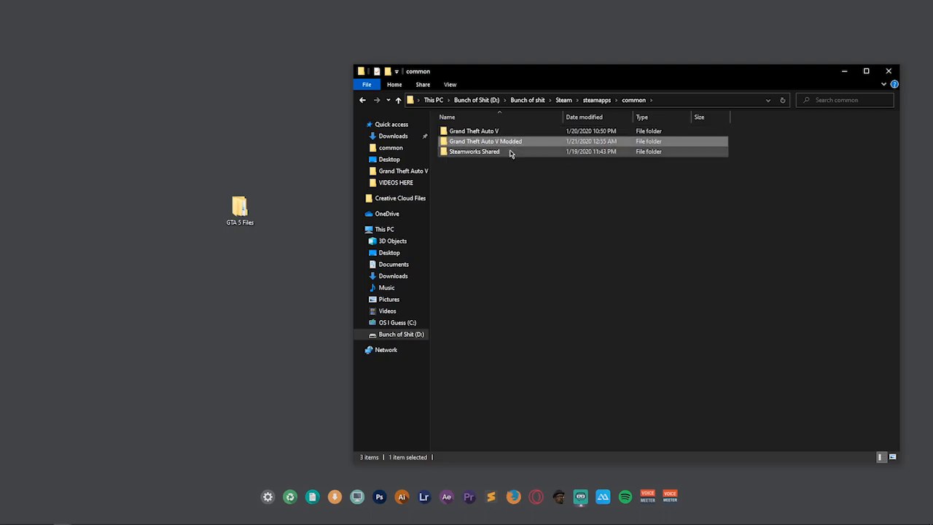
pyautogui.click(474, 131)
pyautogui.write(' Clean')
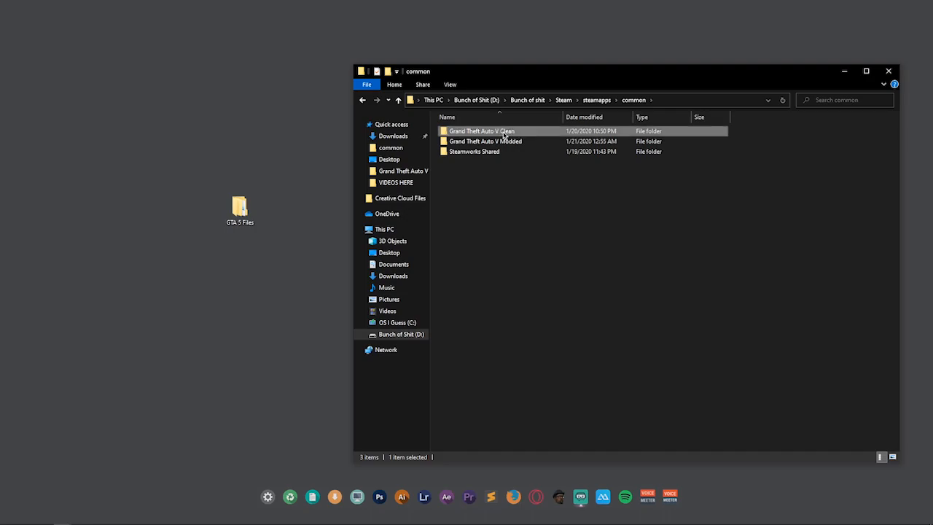
pyautogui.click(485, 140)
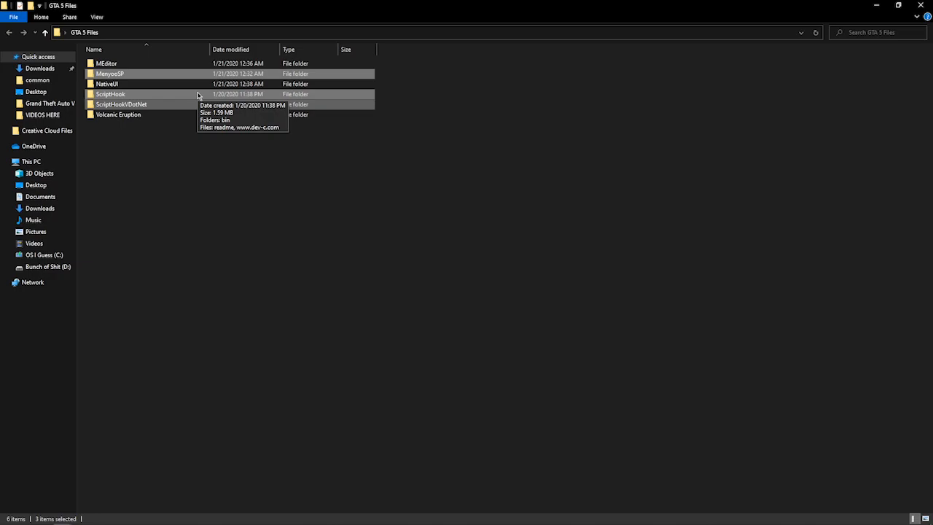
pyautogui.moveTo(198, 95)
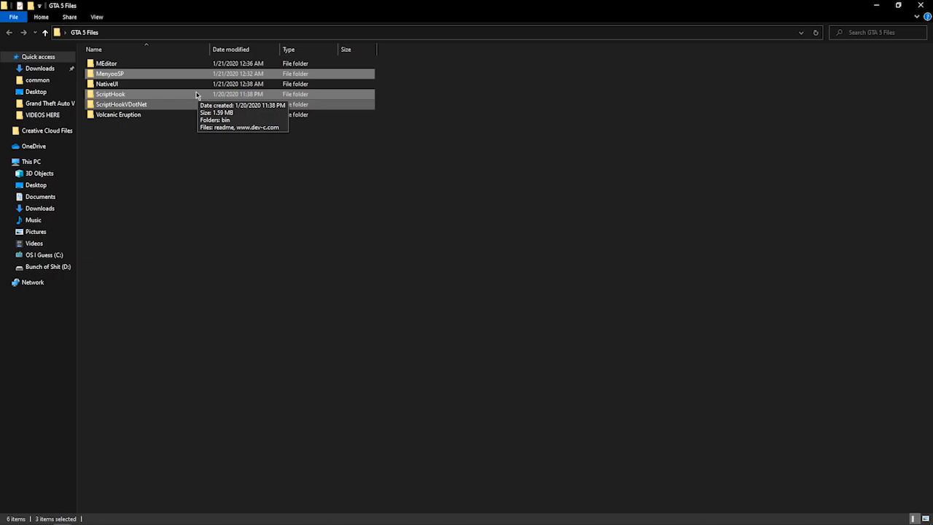
# Copy the two ScriptHookV bin files into the Grand Theft Auto V folder, replacing existing copies.
pyautogui.doubleClick(111, 94)
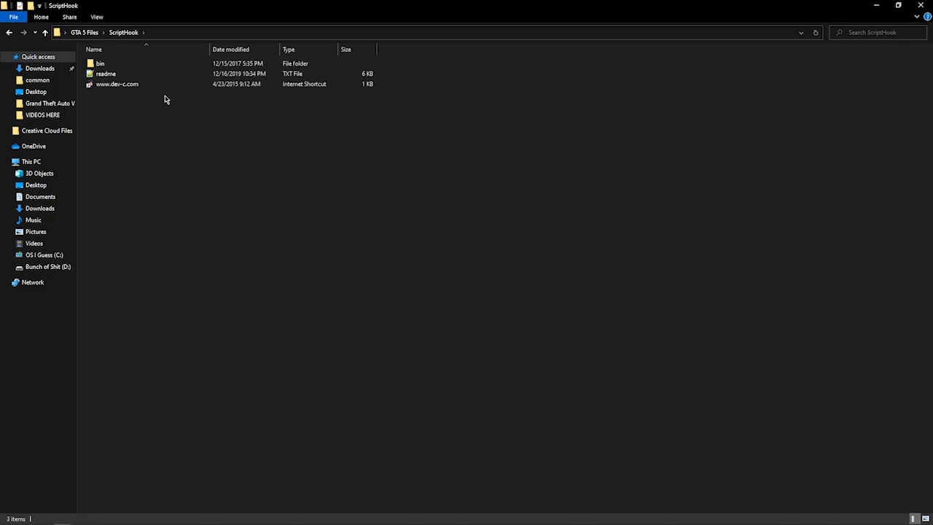
pyautogui.doubleClick(99, 65)
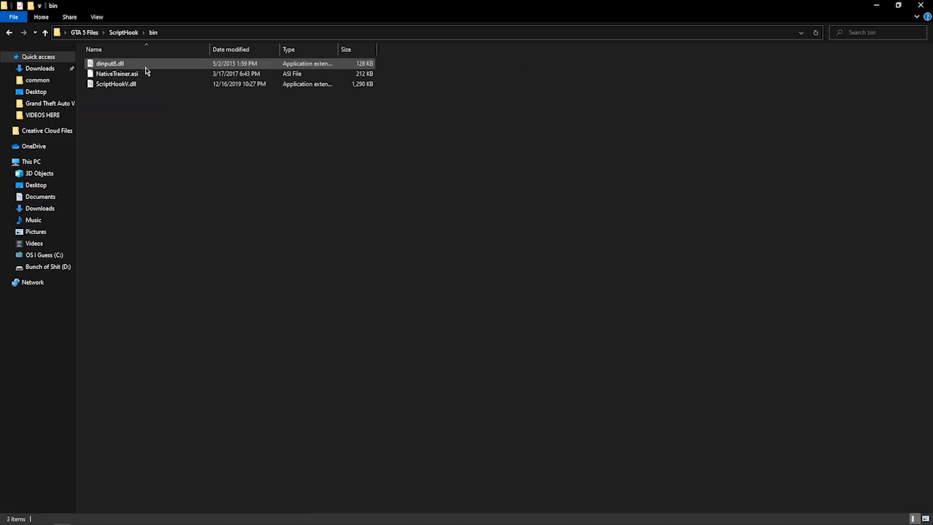
pyautogui.rightClick(109, 64)
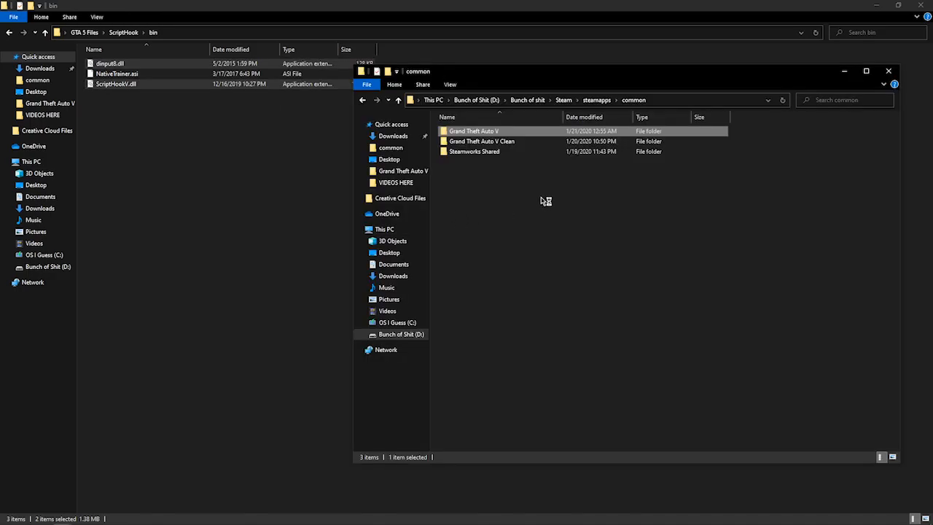
pyautogui.doubleClick(474, 131)
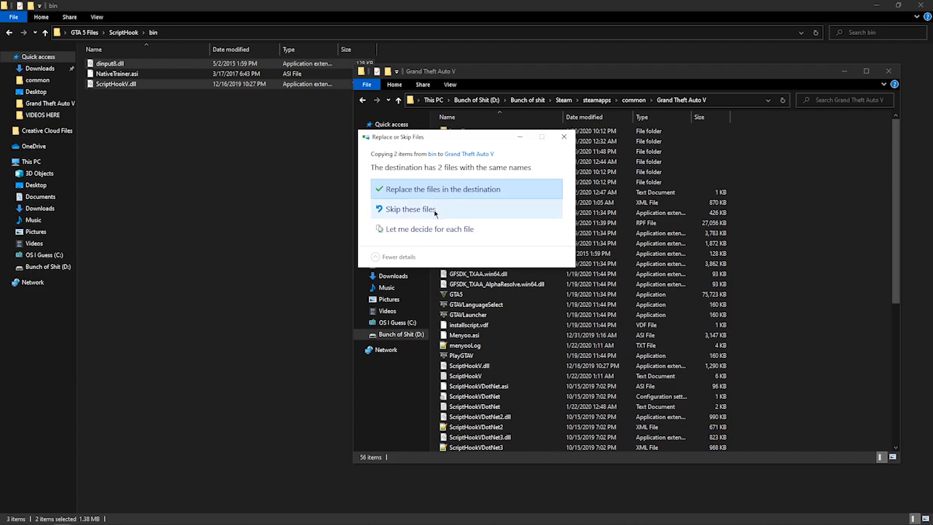
pyautogui.click(405, 210)
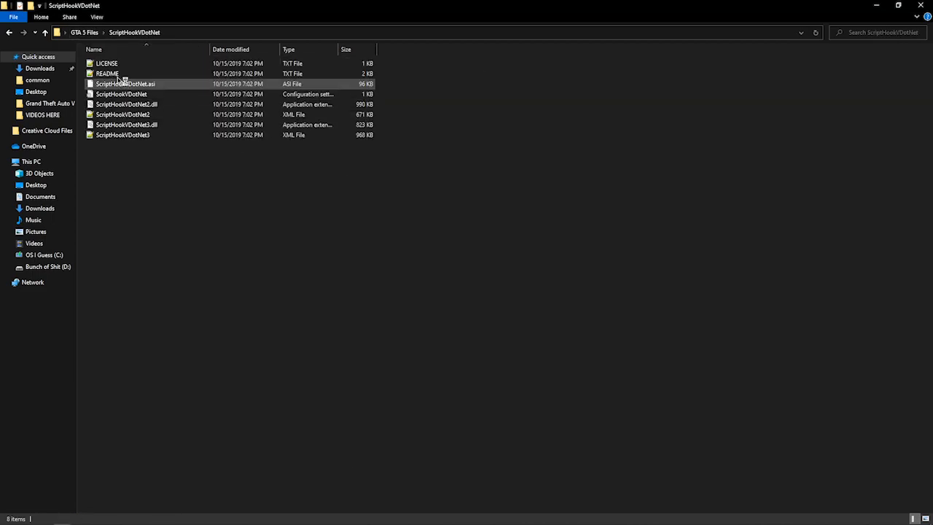
# Copy the three ScriptHookVDotNet files into the Grand Theft Auto V folder, overwriting matches.
pyautogui.click(128, 103)
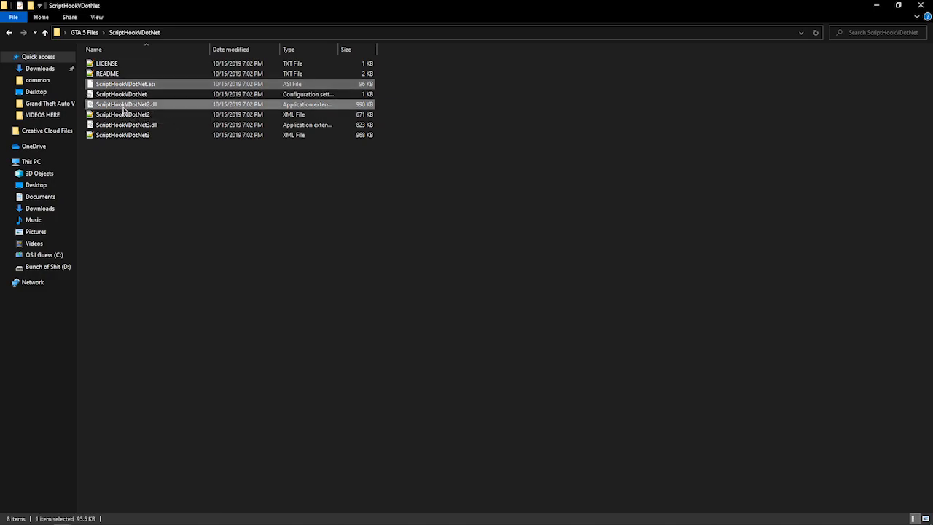
pyautogui.click(124, 124)
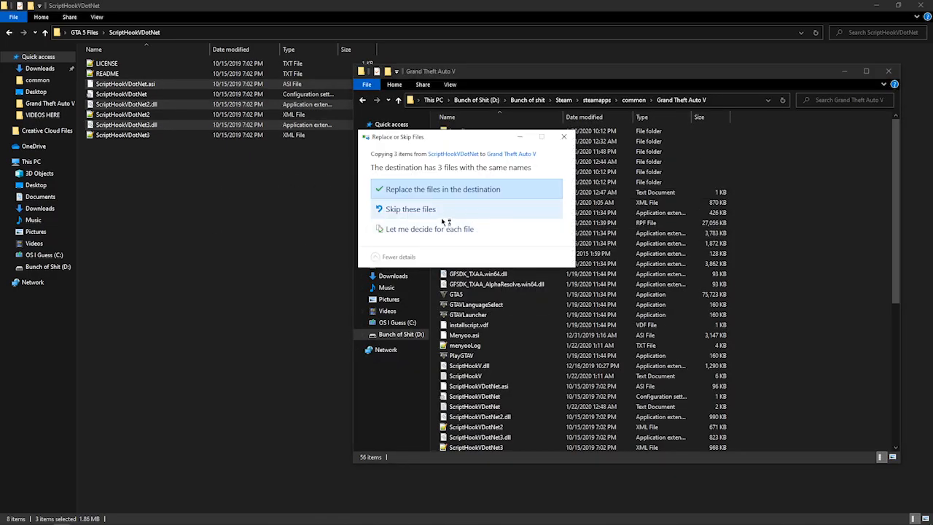
pyautogui.click(441, 190)
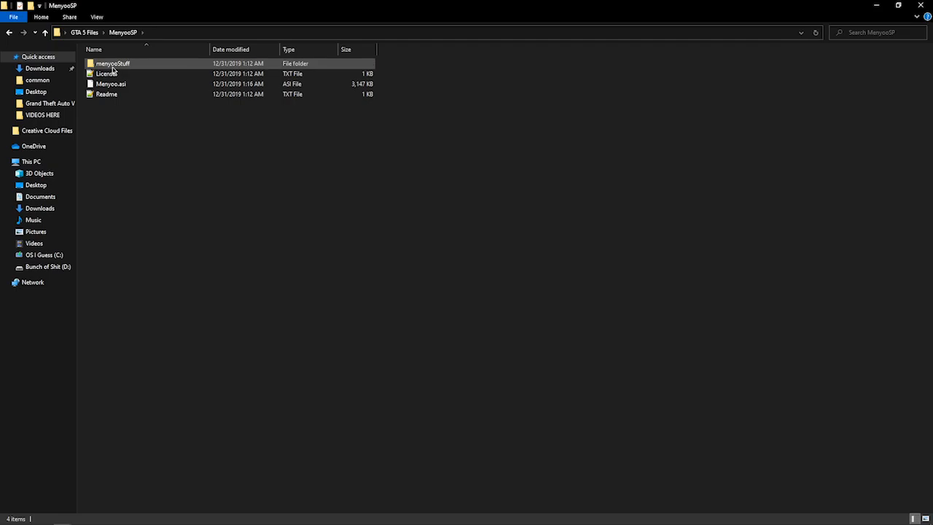
# Copy Menyoo.asi and the menyooStuff folder into the Grand Theft Auto V folder, replacing matches.
pyautogui.click(111, 83)
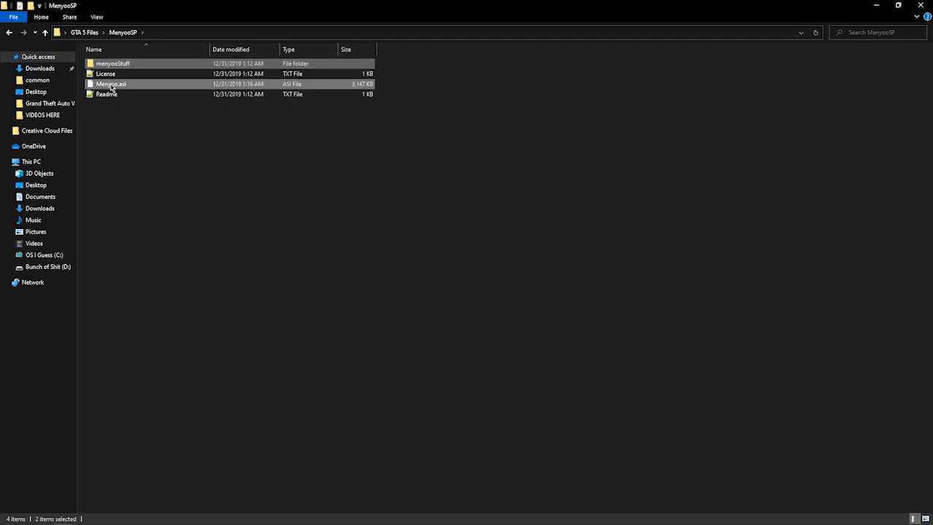
pyautogui.moveTo(255, 188)
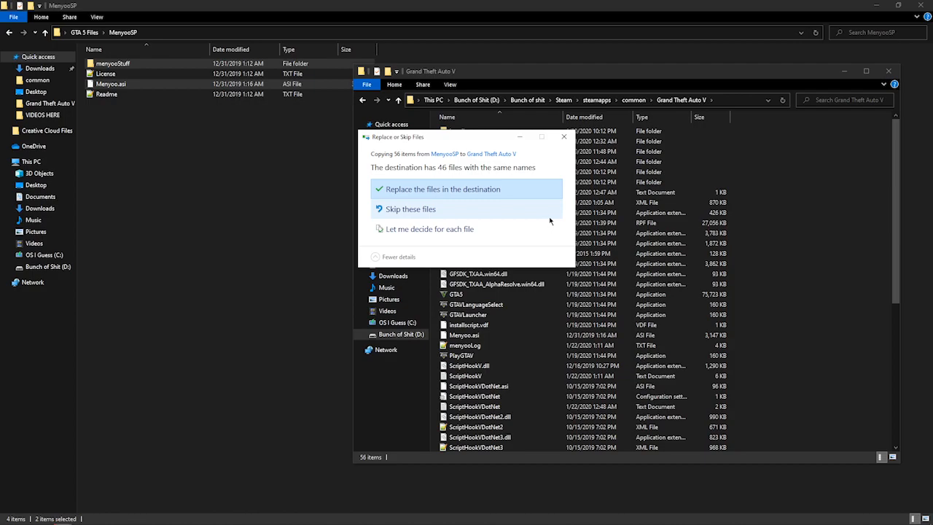
pyautogui.click(440, 189)
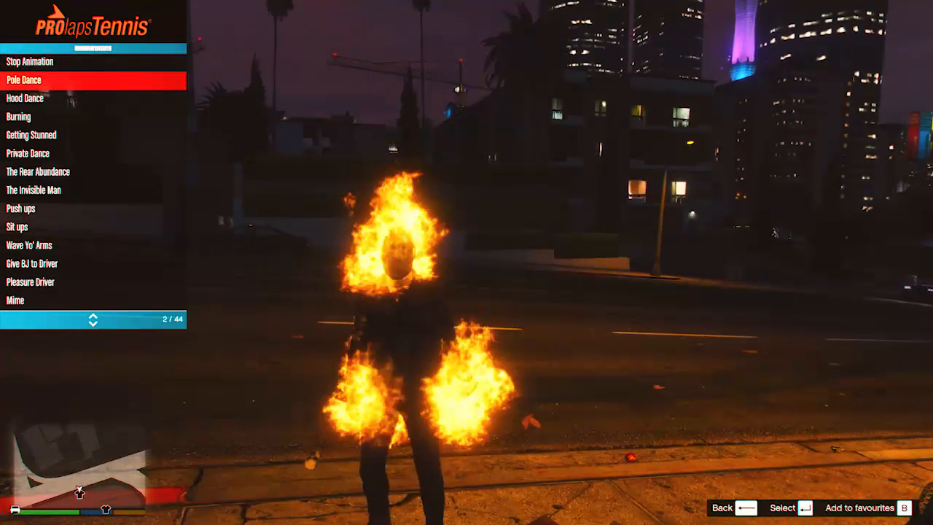
# Play dance animations on the burning character, then browse down to the Scenarios list.
pyautogui.press('down')
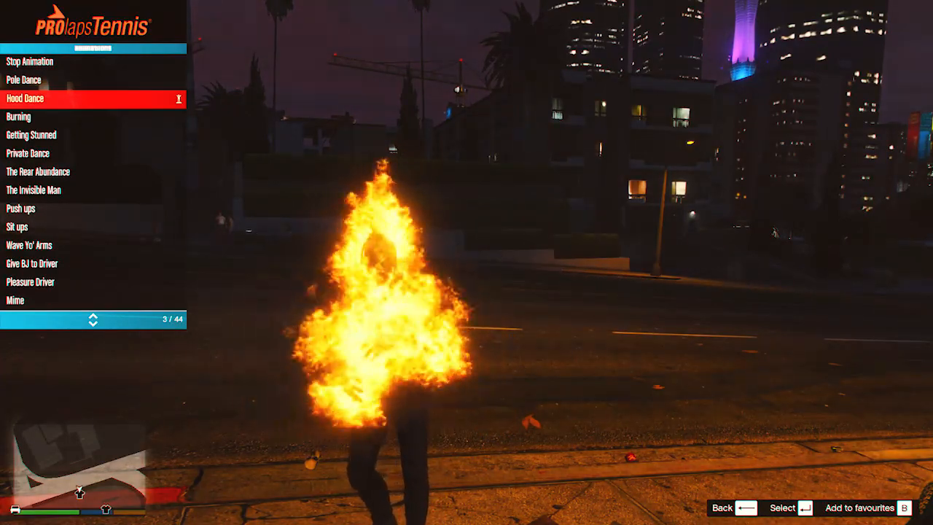
pyautogui.scroll(-3)
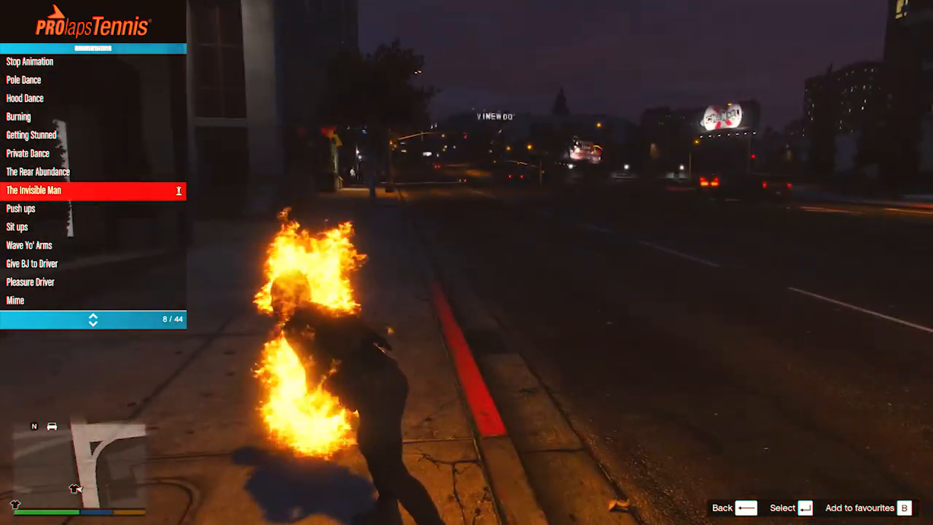
pyautogui.scroll(-3)
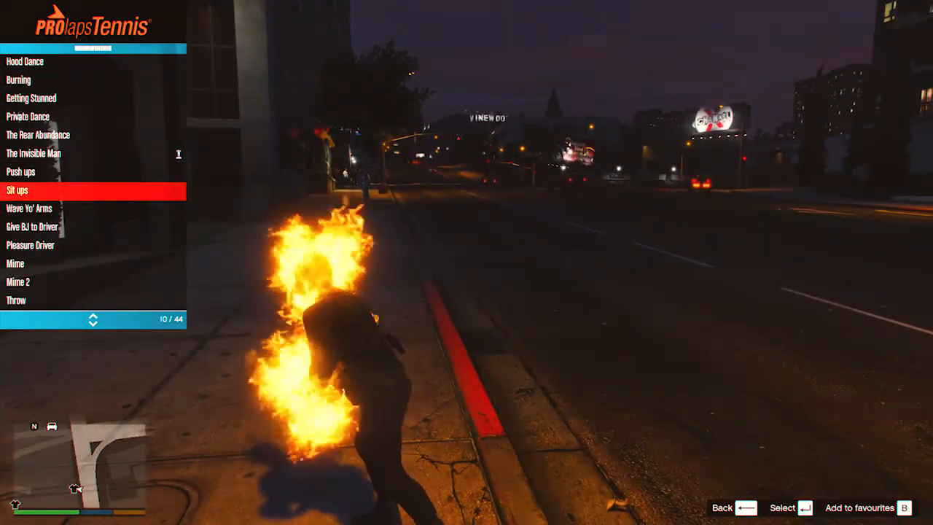
pyautogui.scroll(-3)
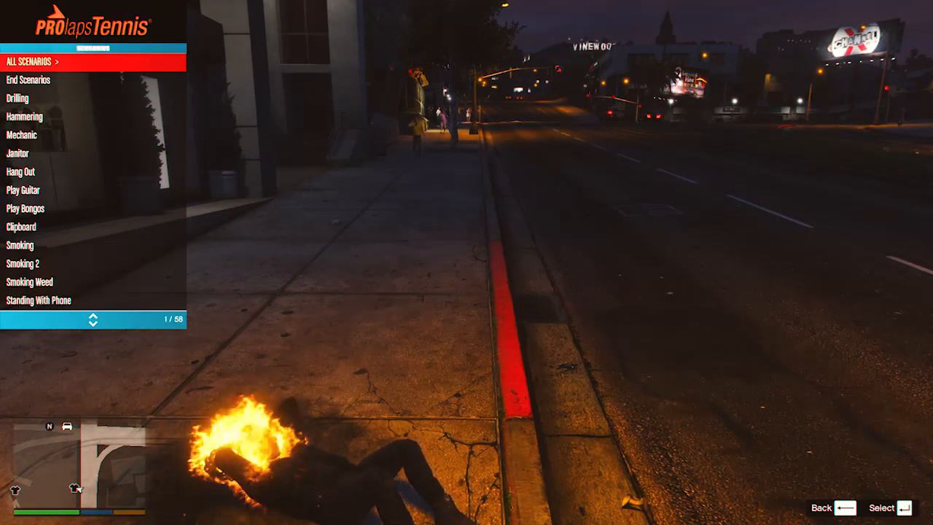
# Scroll through the trainer's scenario list and return to the Player Options menu.
pyautogui.scroll(-3)
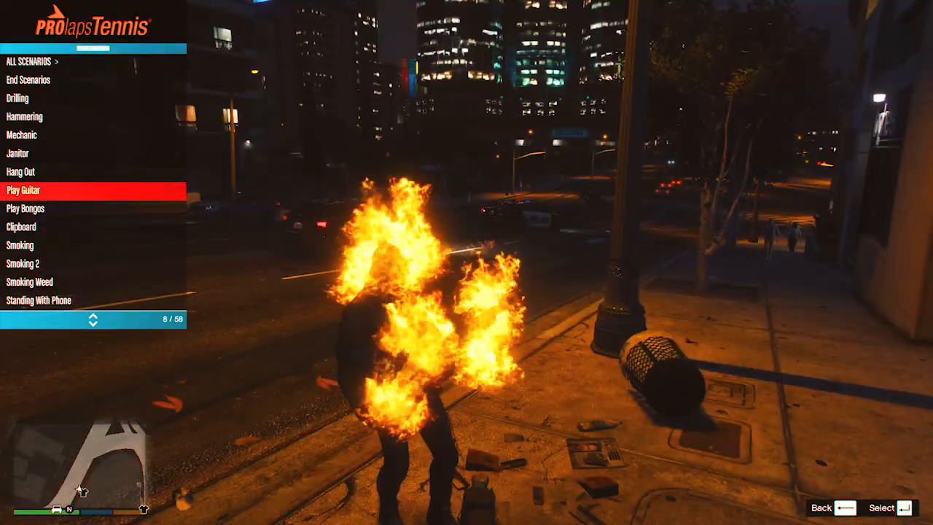
pyautogui.scroll(-3)
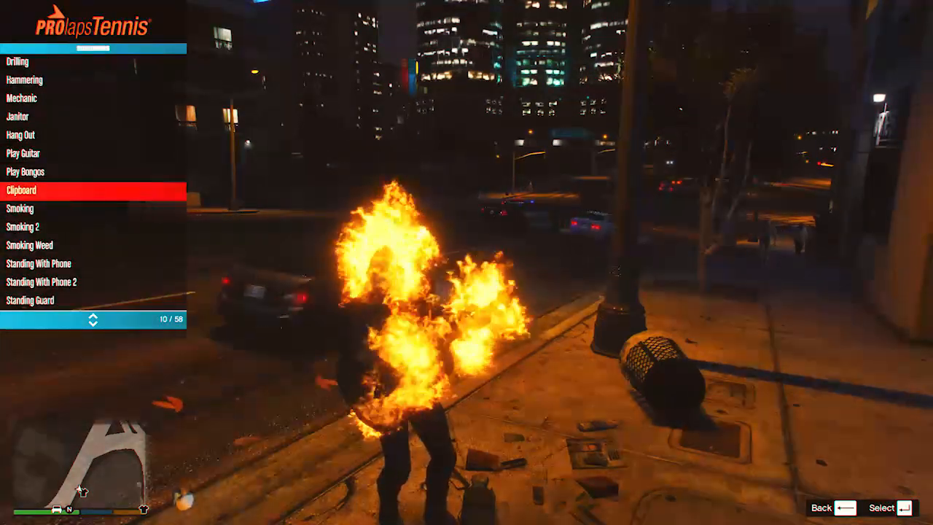
pyautogui.scroll(-3)
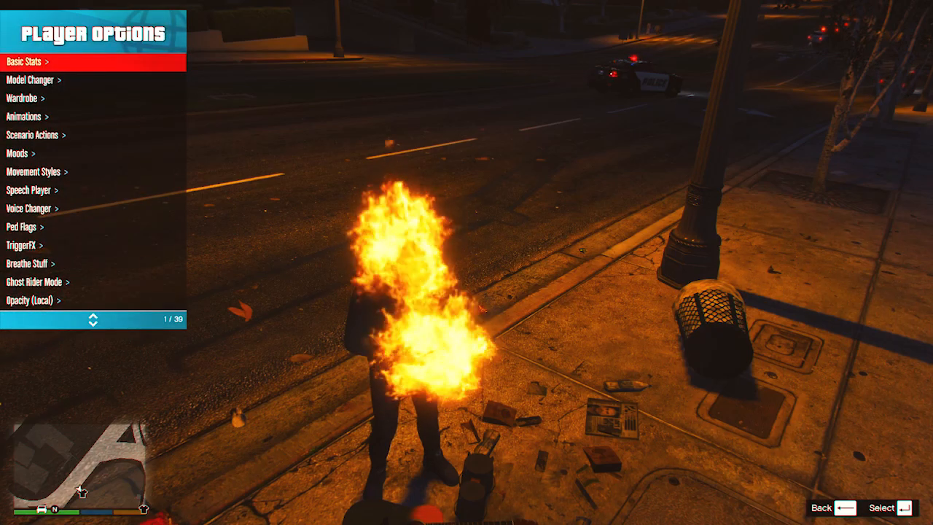
# Scroll Player Options, then open the Menyoo main menu in-game with F8.
pyautogui.scroll(-3)
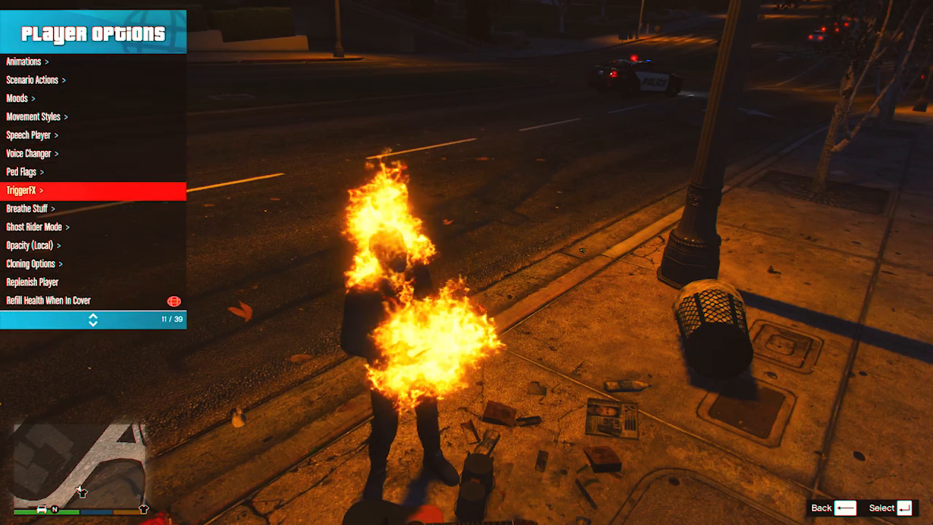
pyautogui.scroll(-3)
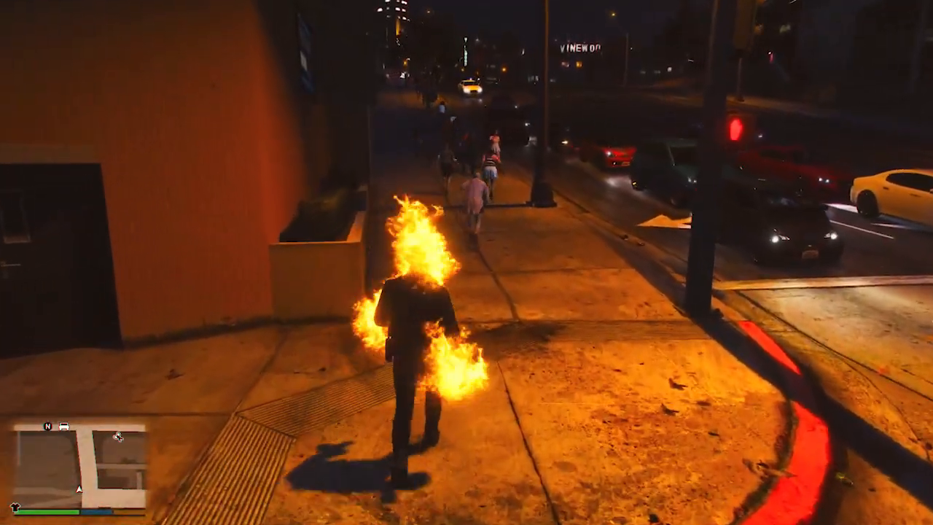
pyautogui.press('f8')
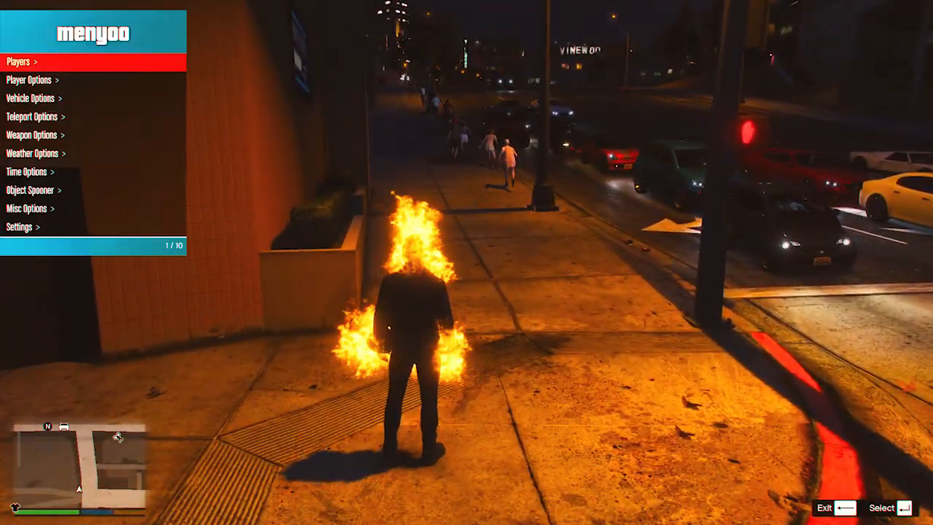